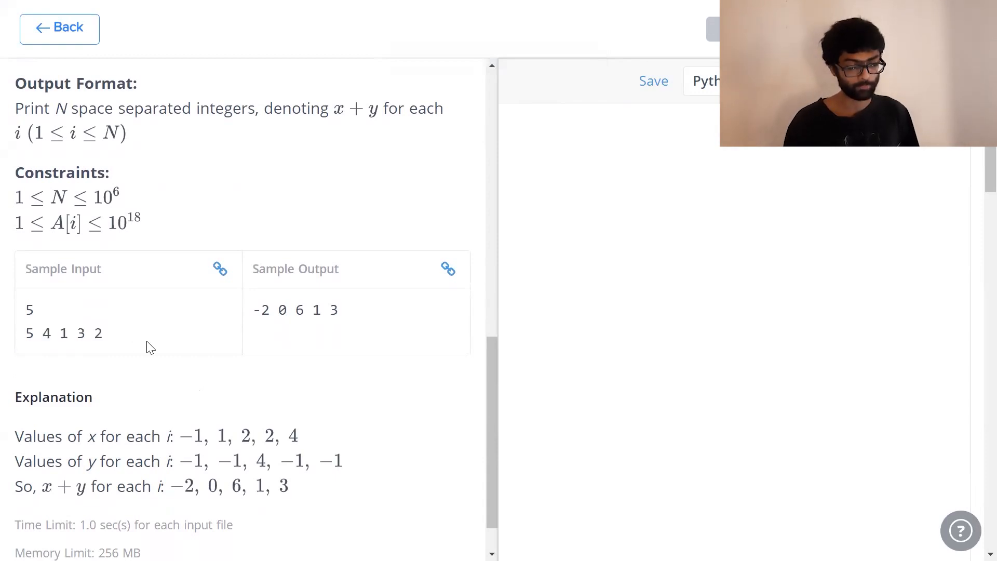
# Double-click the whiteboard beside the x values -1, 1, 2, 2 and the 6-and-8 stack column.
pyautogui.doubleClick(46, 333)
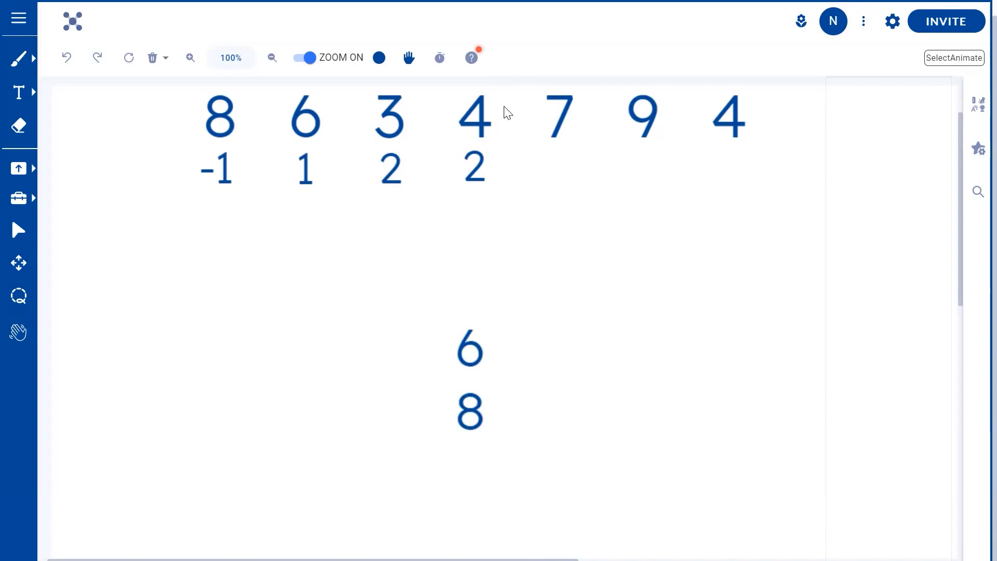
pyautogui.moveTo(322, 160)
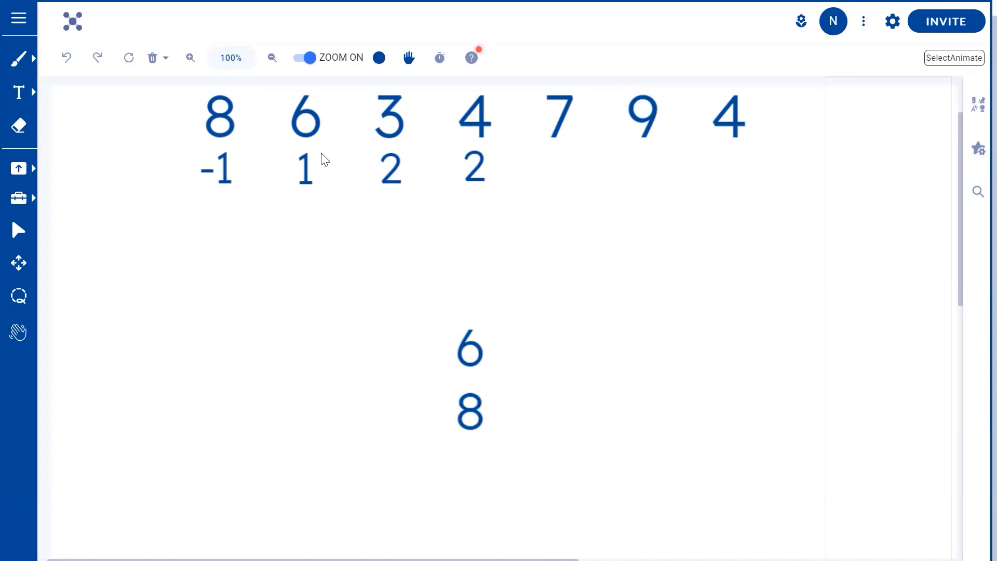